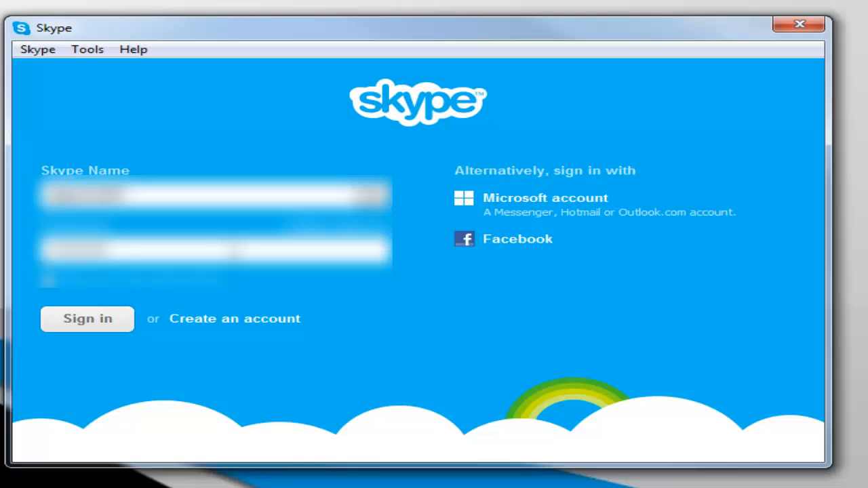
Sign in with the Skype Name and password, retrying after the unrecognized-details error
left_click(87, 319)
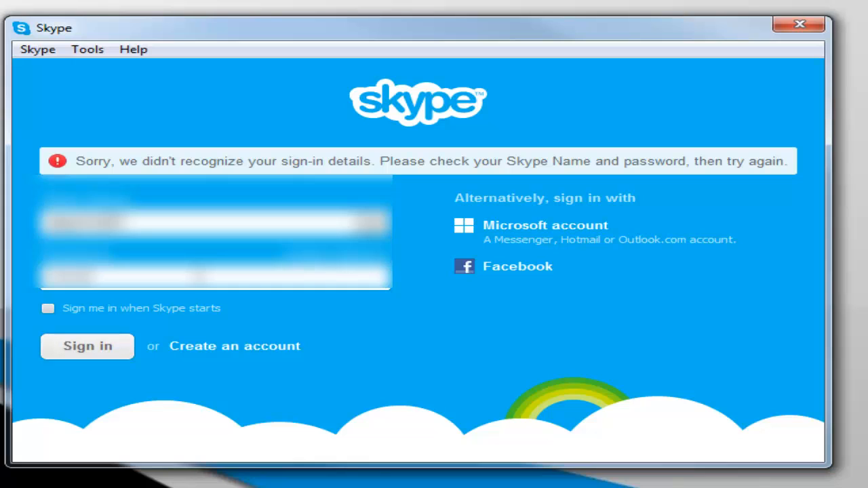
left_click(87, 346)
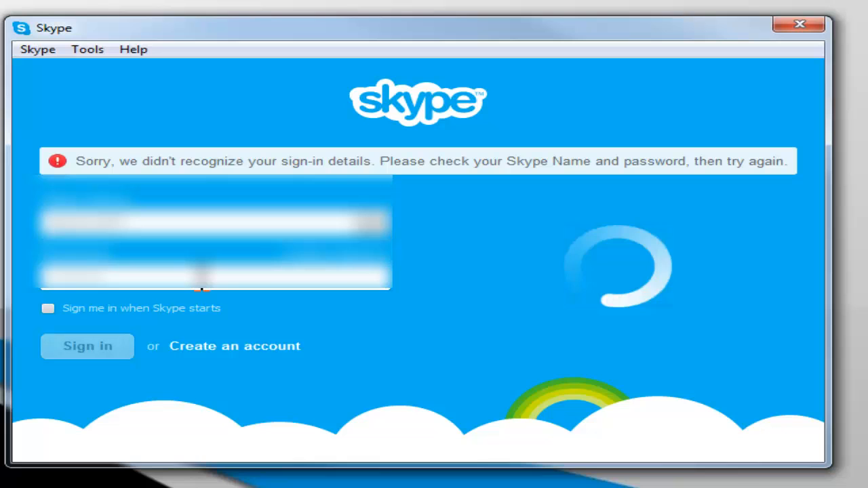
mouse_move(627, 332)
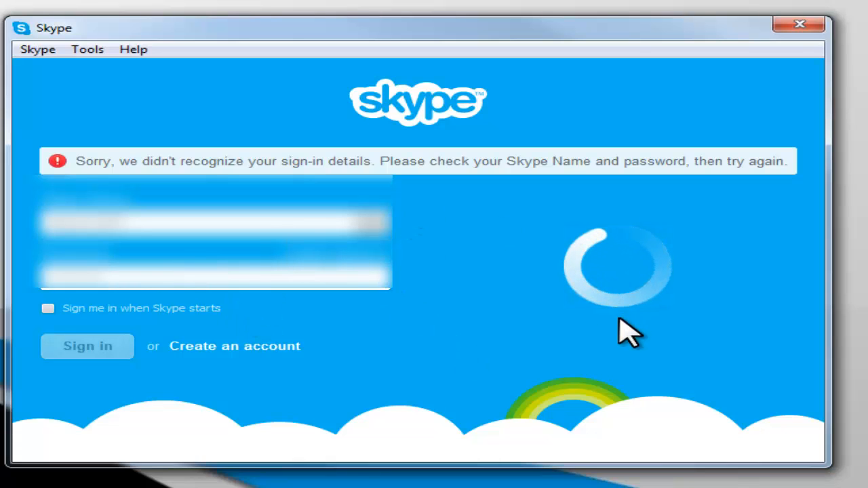
mouse_move(396, 274)
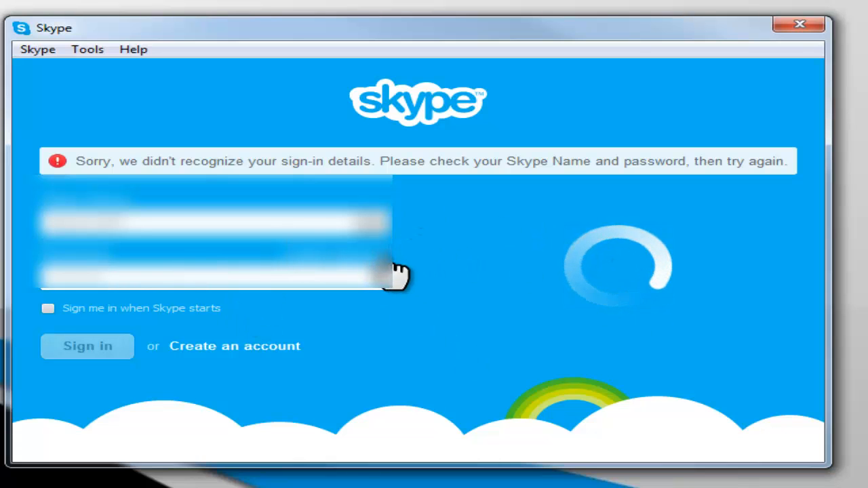
left_click(87, 346)
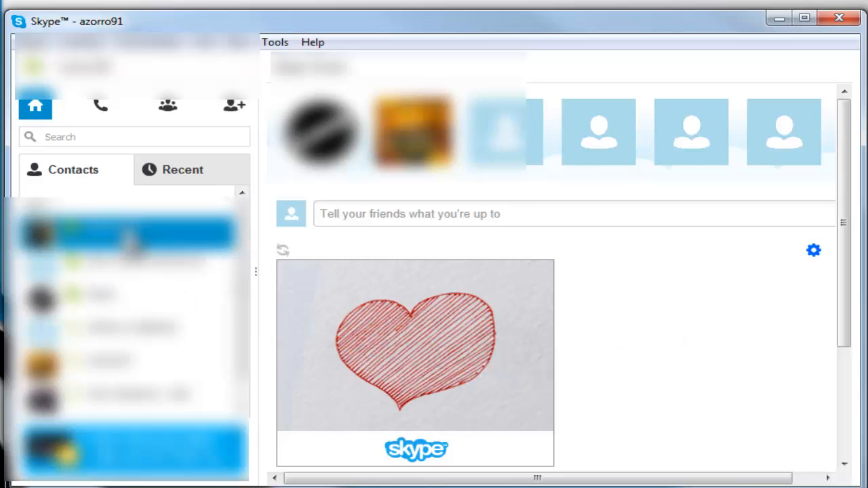
Sign out of the account via Skype > Sign Out and close the Skype window
left_click(129, 234)
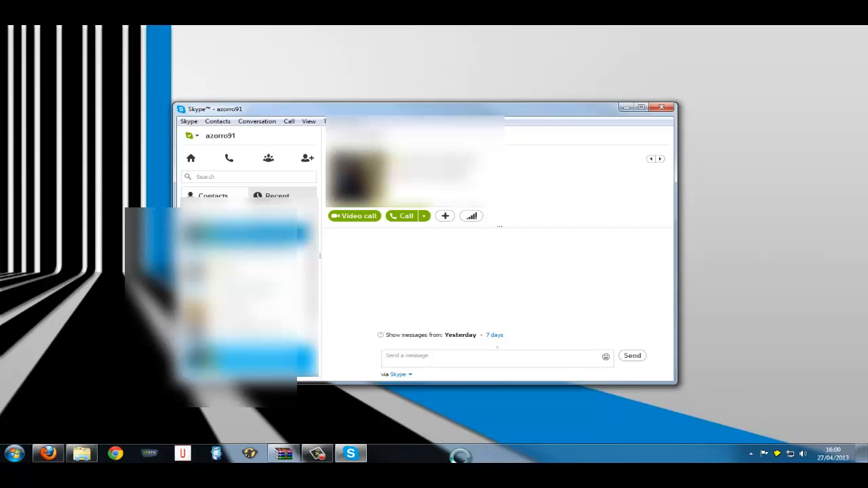
mouse_move(475, 417)
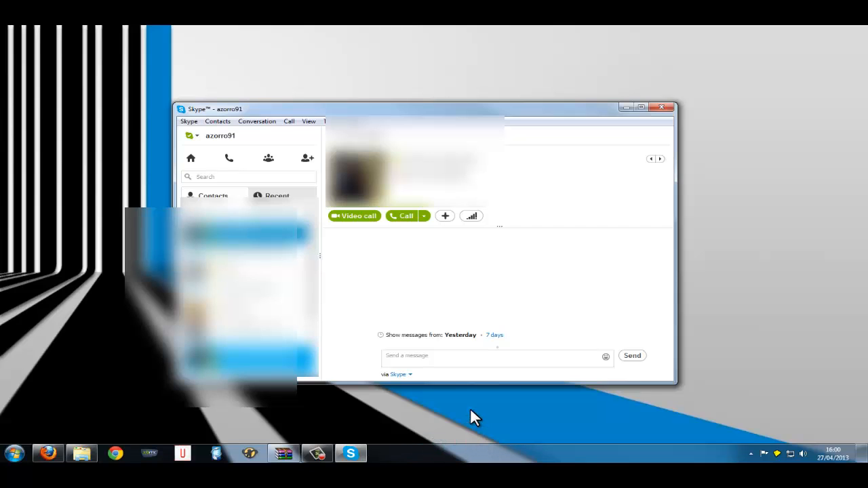
left_click(188, 121)
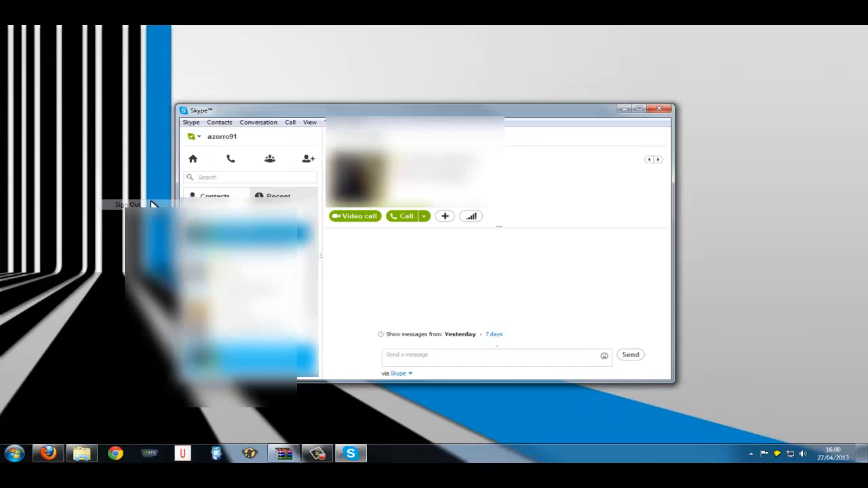
left_click(127, 203)
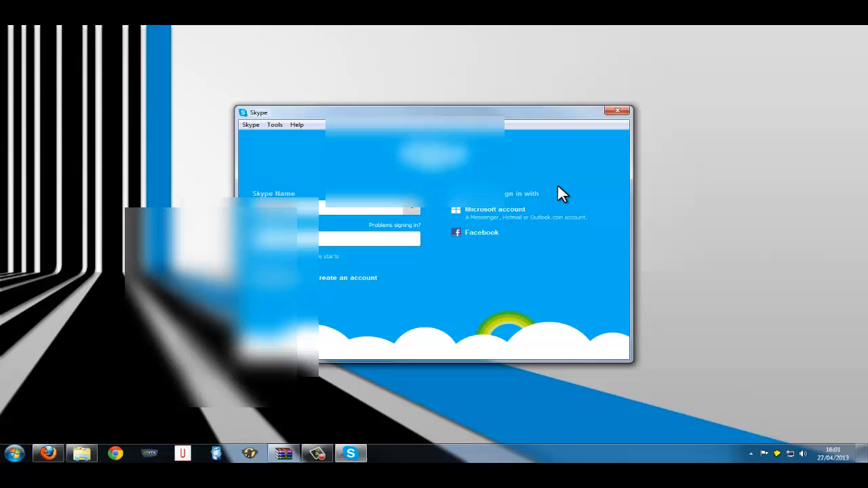
mouse_move(586, 149)
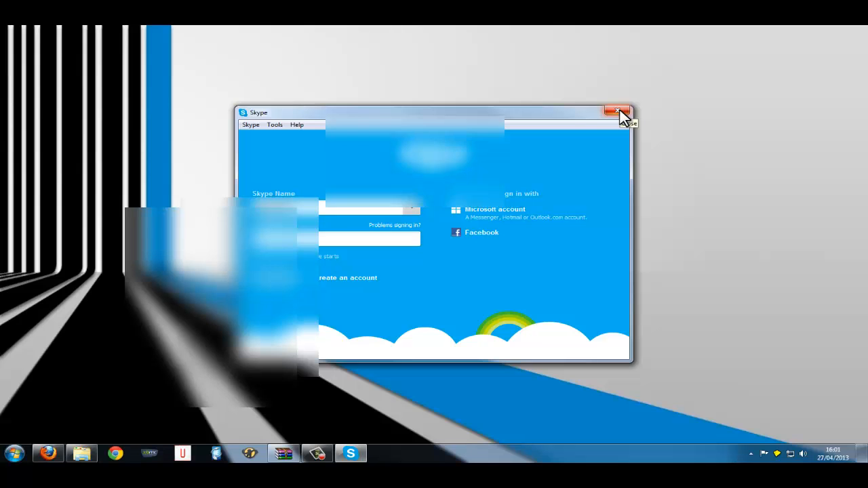
left_click(617, 111)
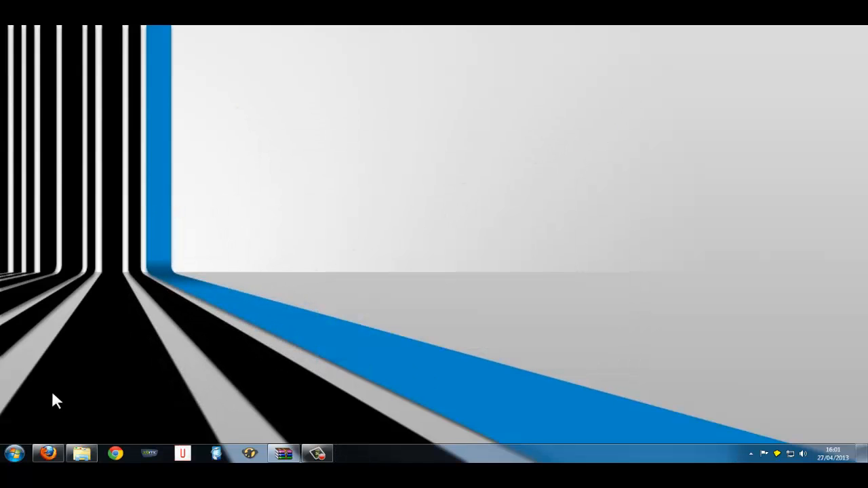
mouse_move(47, 453)
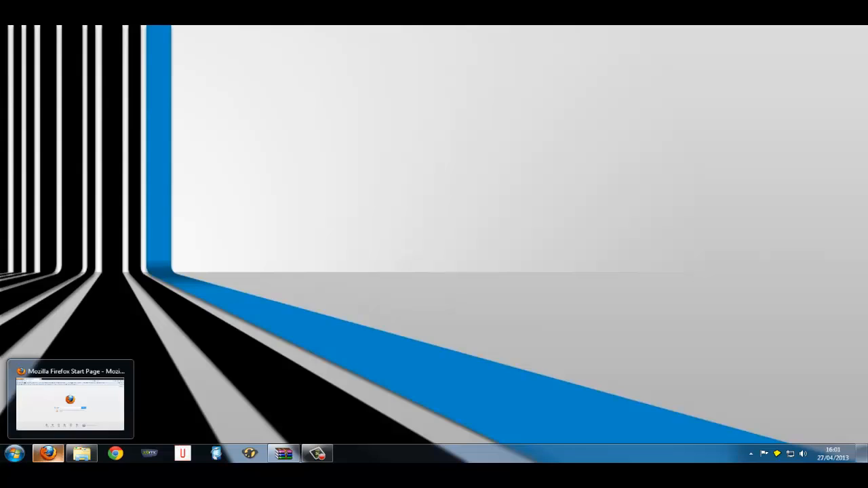
Load the SkypePcFreezeFix.zip file-sharing link in Firefox and save the archive
left_click(70, 398)
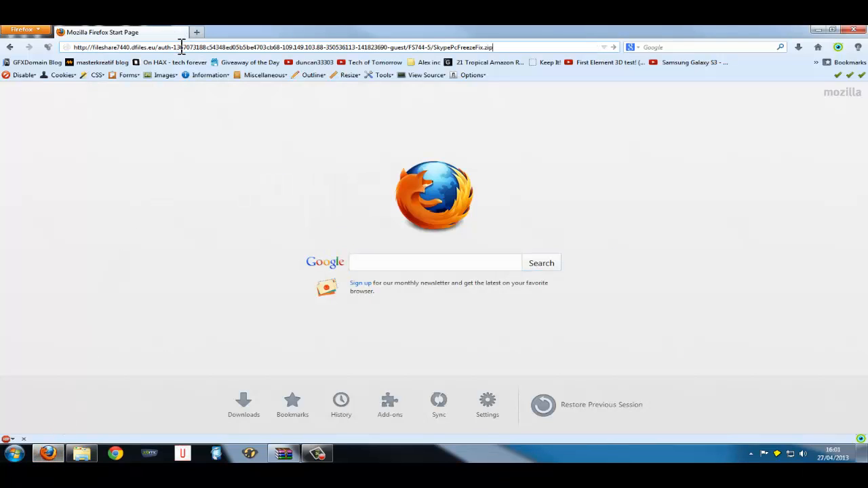
key("Return")
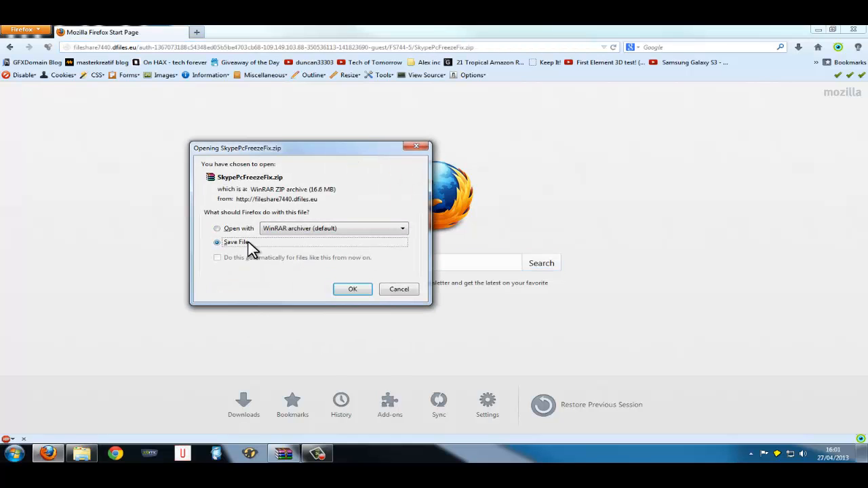
mouse_move(323, 259)
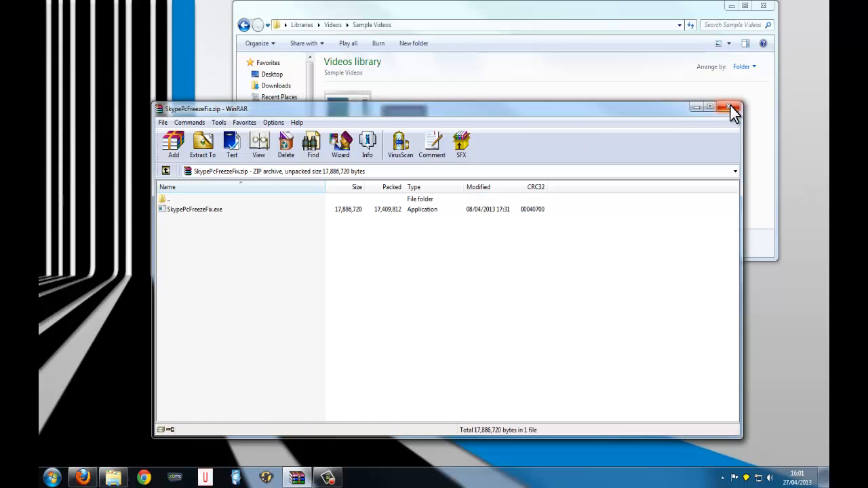
Close WinRAR after extracting SkypePcFreezeFix.exe, then quit Skype from the tray icons
left_click(733, 109)
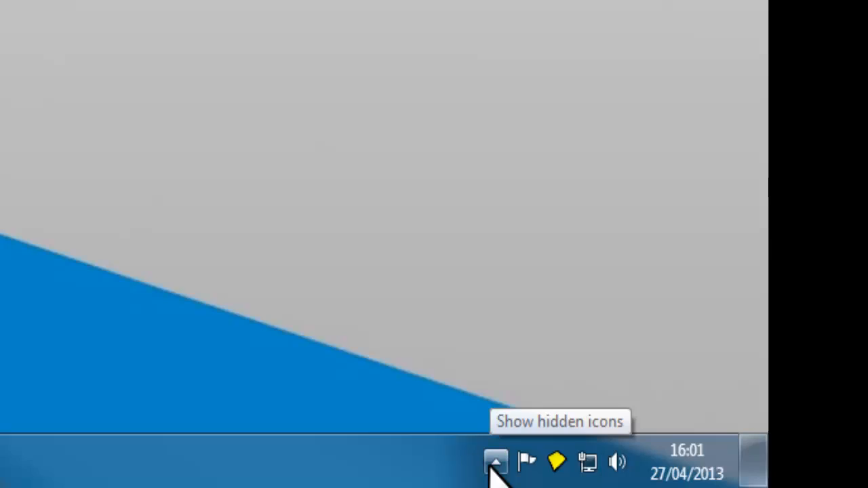
left_click(494, 462)
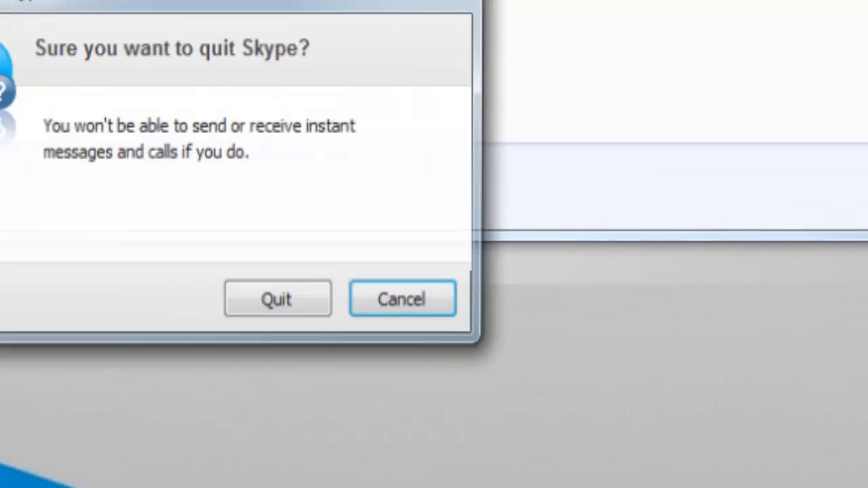
left_click(276, 299)
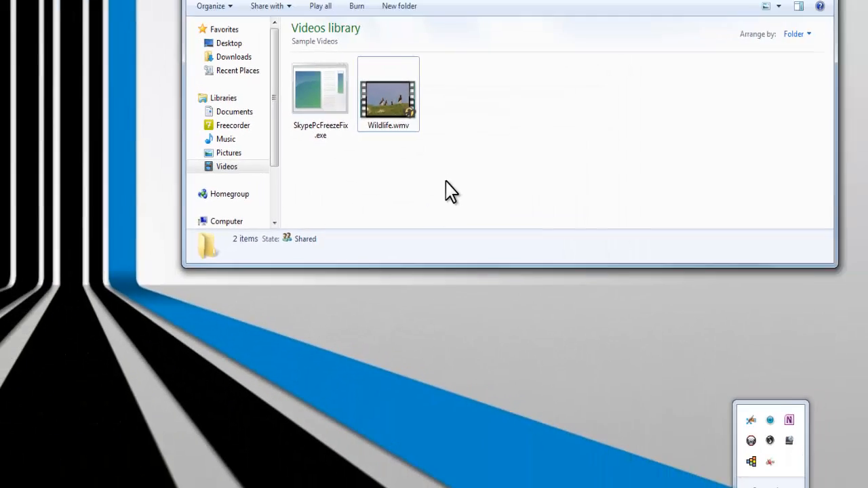
Run SkypePcFreezeFix.exe as administrator from its right-click menu
right_click(320, 88)
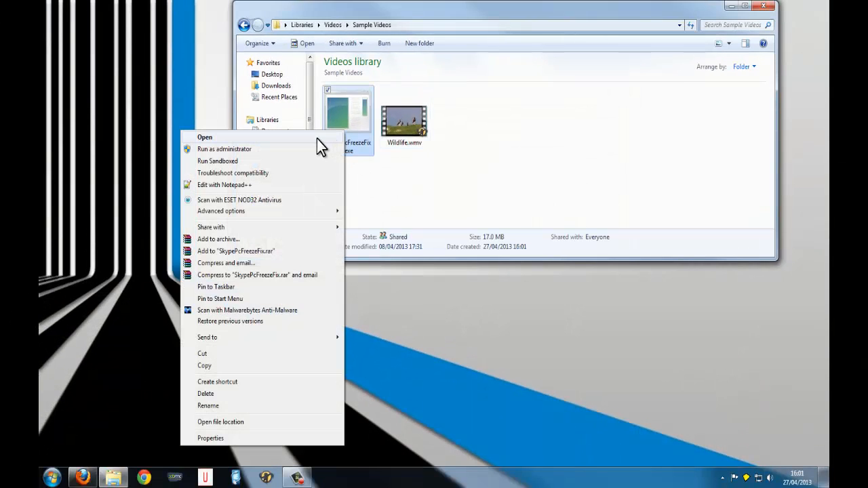
mouse_move(315, 150)
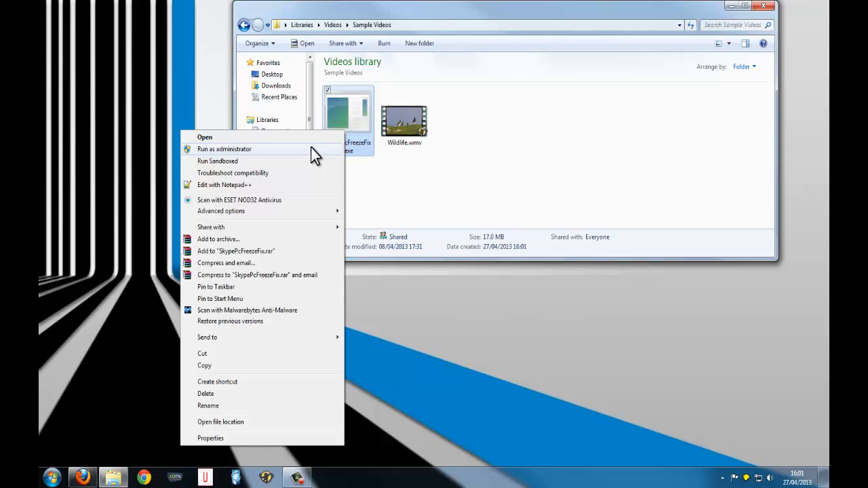
left_click(203, 137)
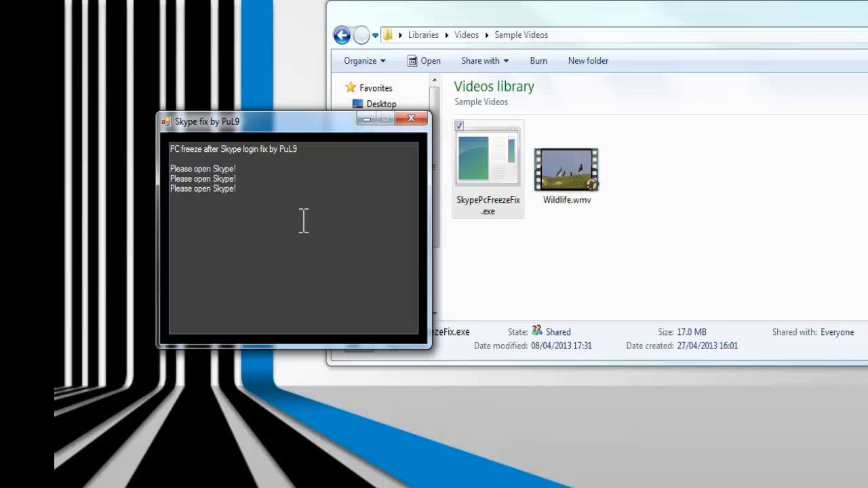
Open Skype from Start > All Programs so the fix tool can patch and restart it
left_click(52, 477)
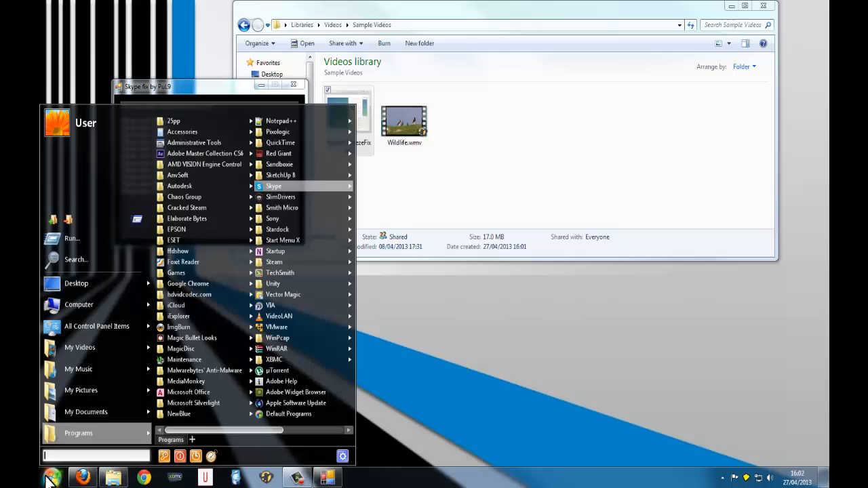
mouse_move(271, 187)
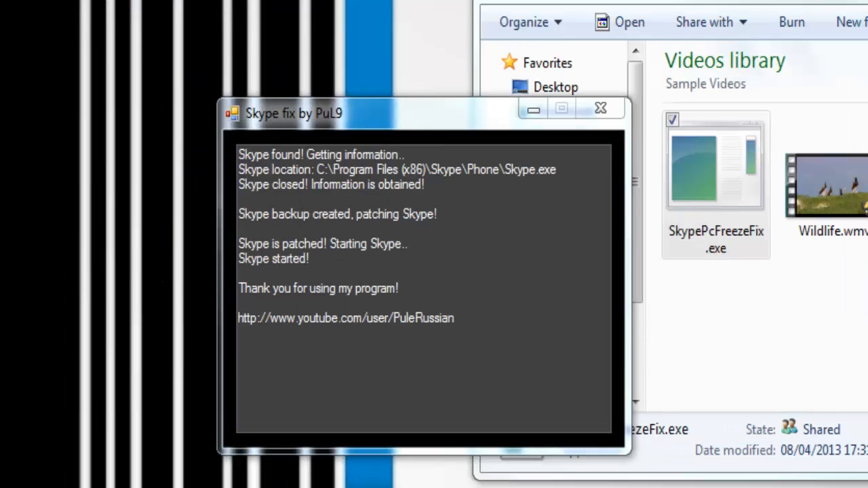
mouse_move(336, 342)
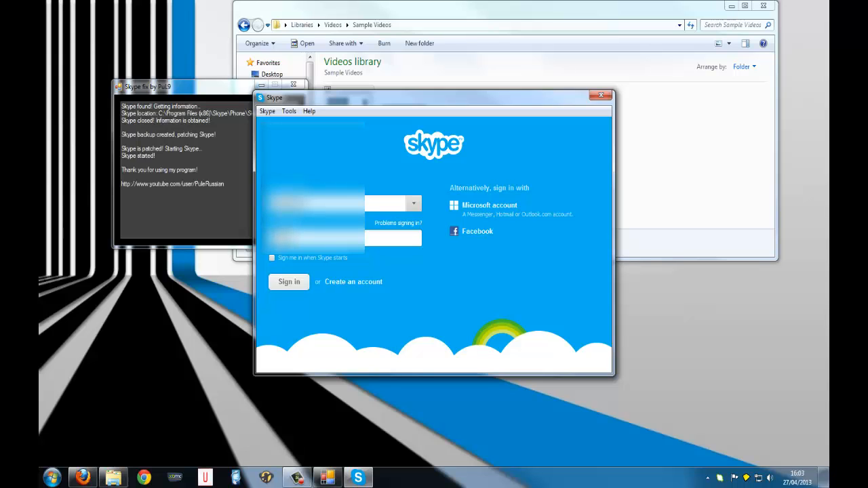
Submit the credentials in the relaunched, patched Skype sign-in window
left_click(288, 281)
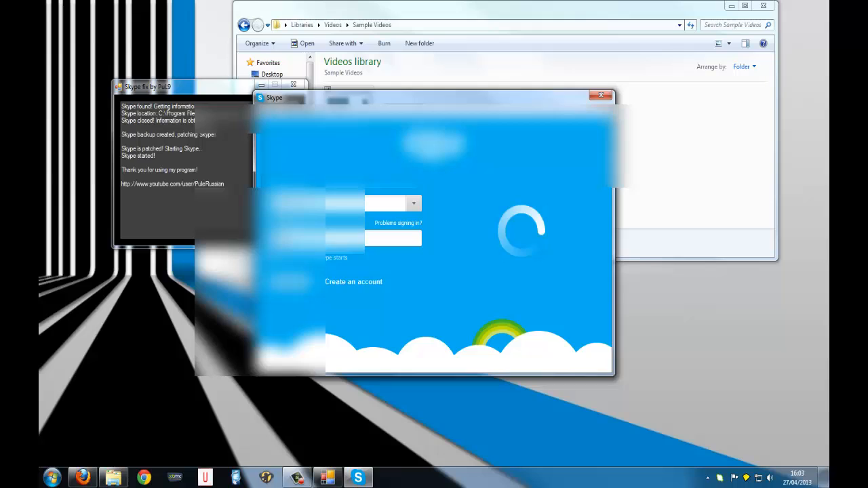